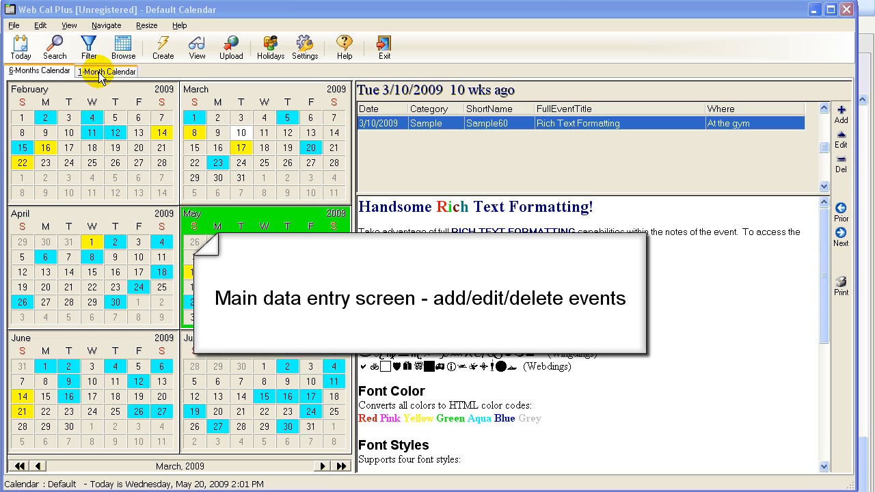
Switch to the single-month view and drag the March 5 Sample29 event downward.
click(106, 71)
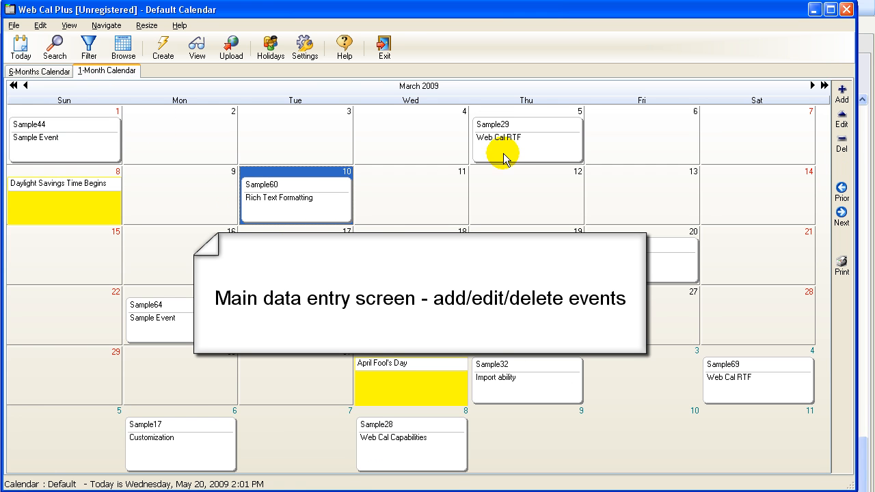
click(527, 136)
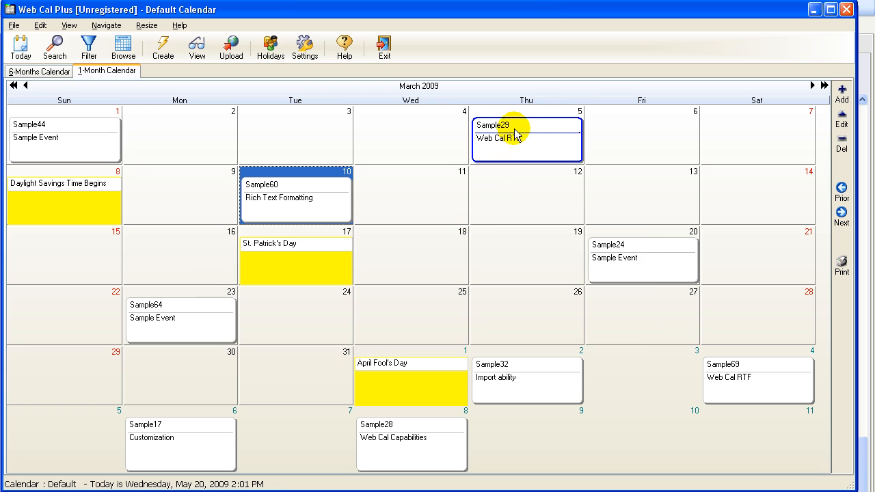
drag(527, 136, 526, 260)
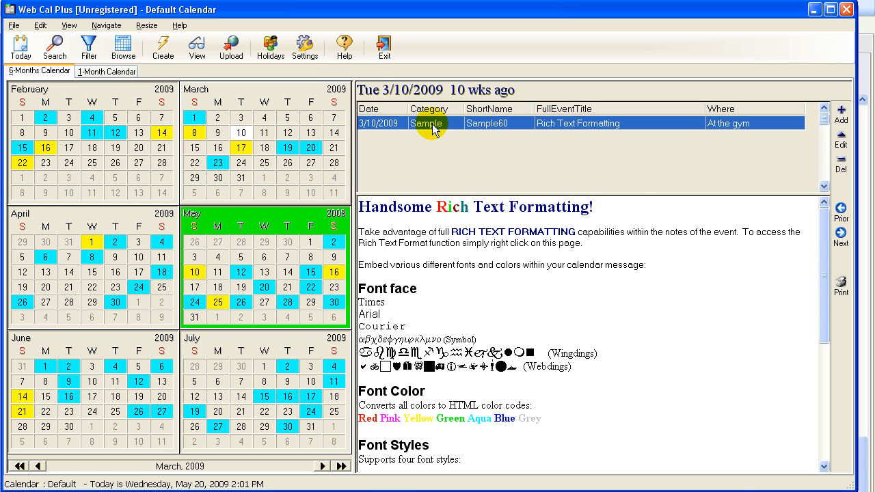
Open the Rich Text Formatting event for editing and scroll through its formatted notes.
double_click(578, 123)
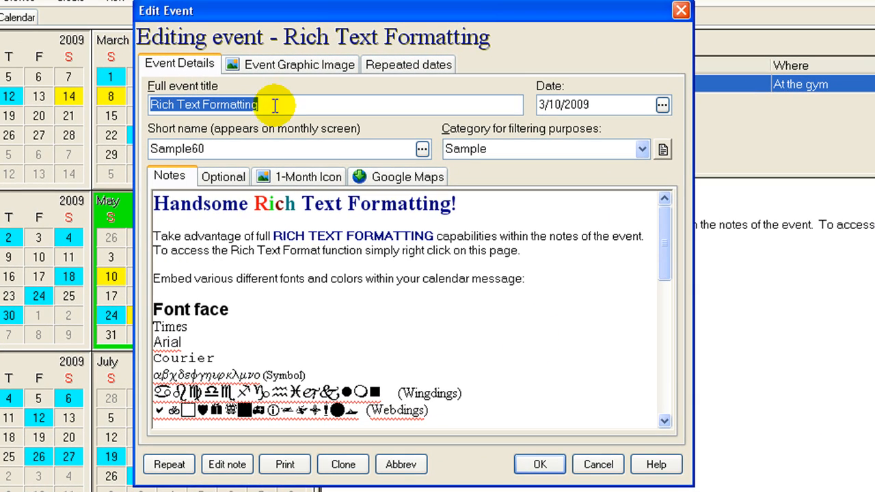
mouse_move(239, 164)
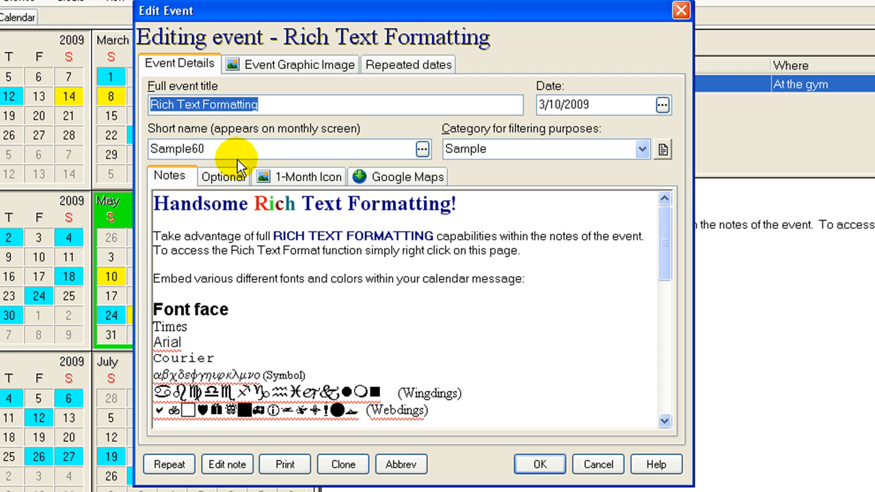
mouse_move(392, 164)
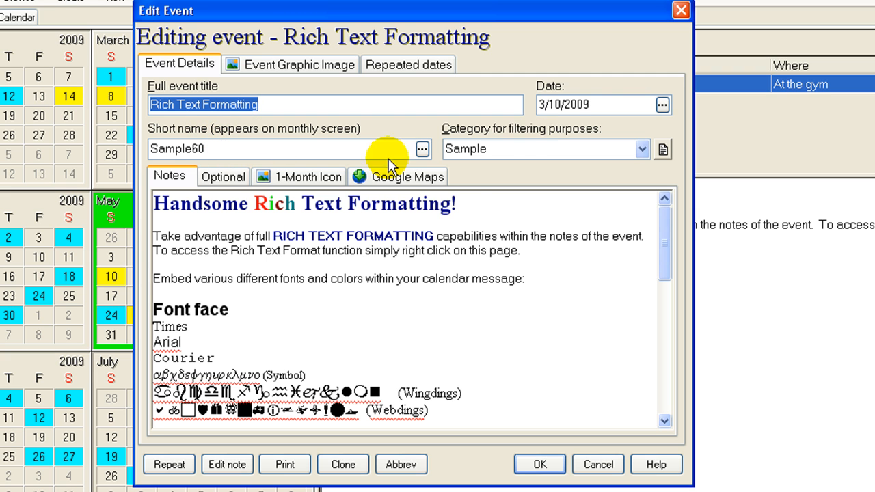
mouse_move(619, 165)
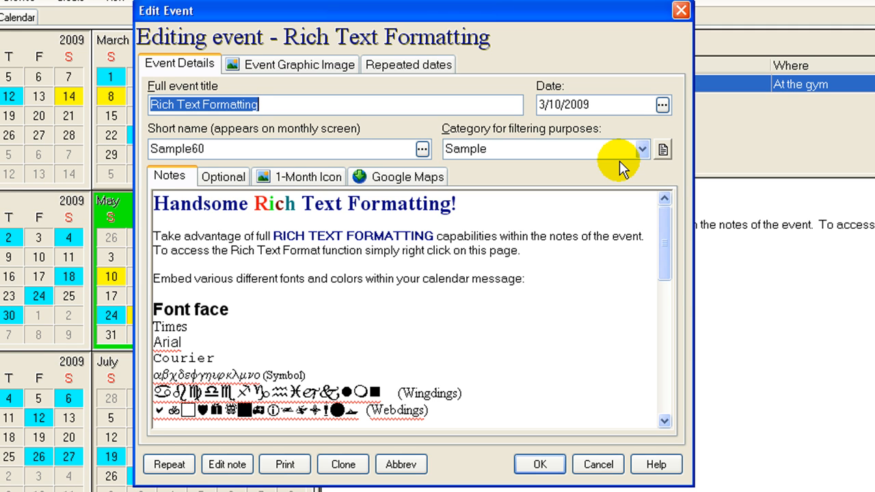
mouse_move(313, 241)
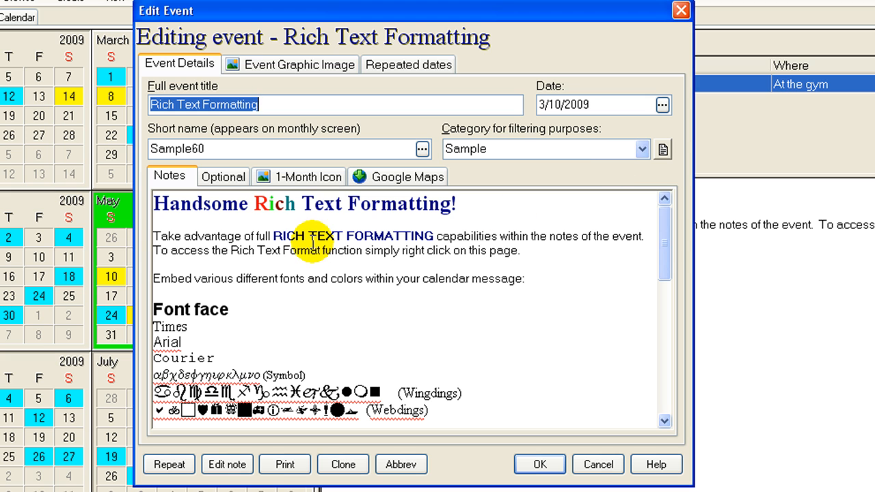
mouse_move(417, 289)
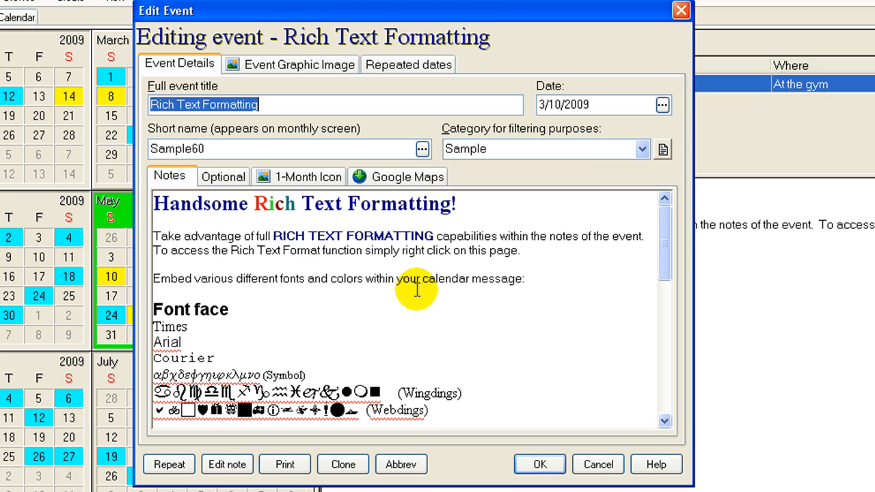
mouse_move(250, 233)
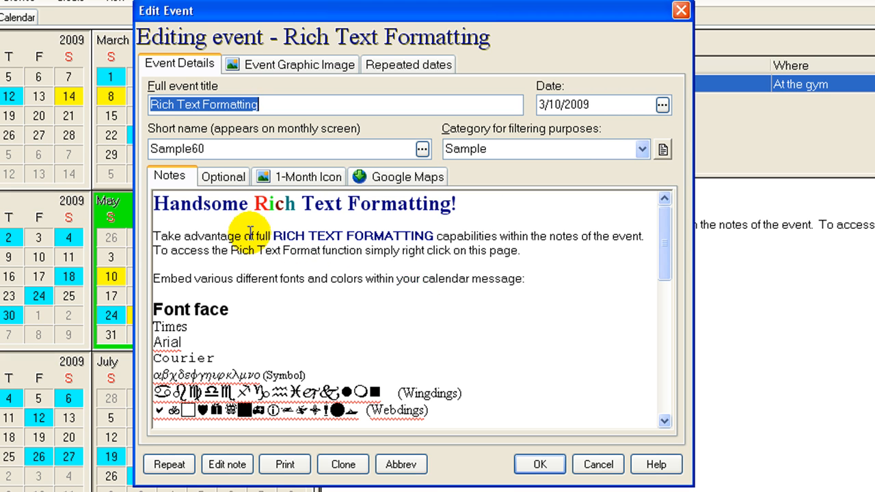
mouse_move(614, 233)
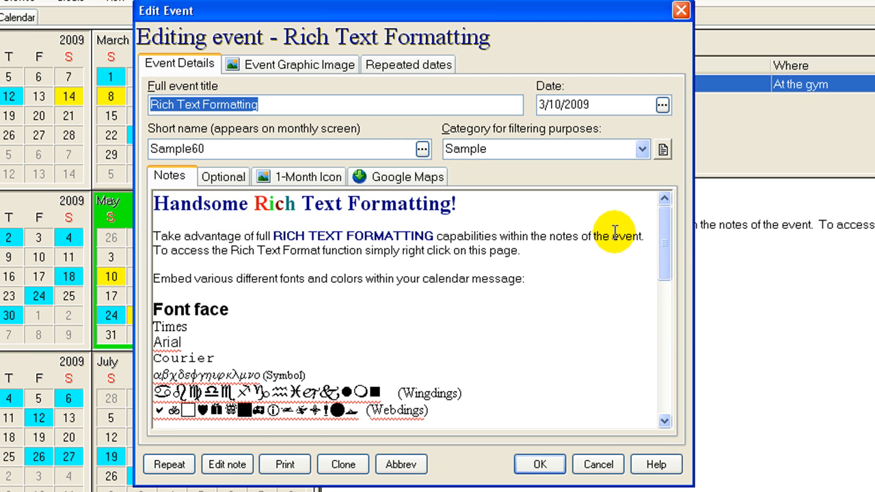
scroll(down, 3)
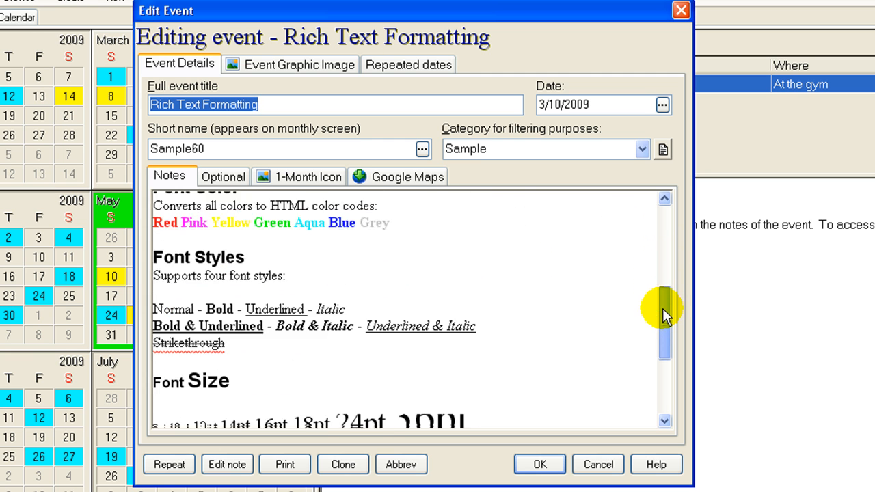
scroll(down, 3)
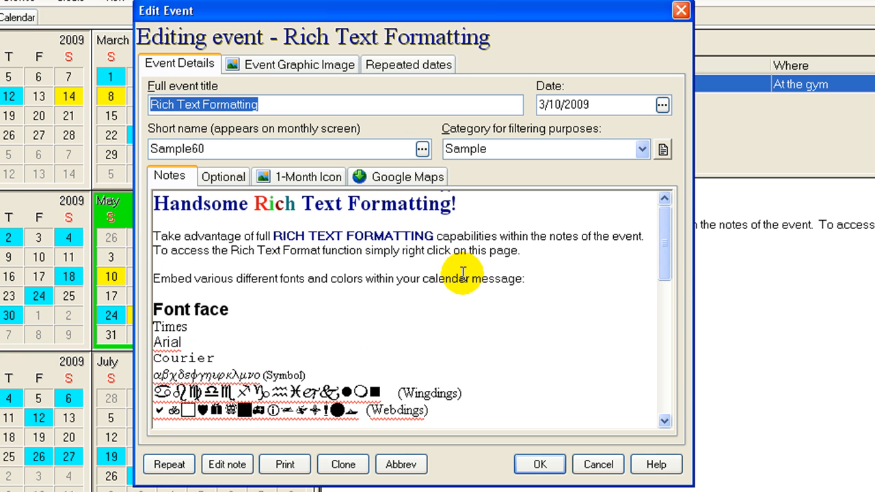
mouse_move(443, 307)
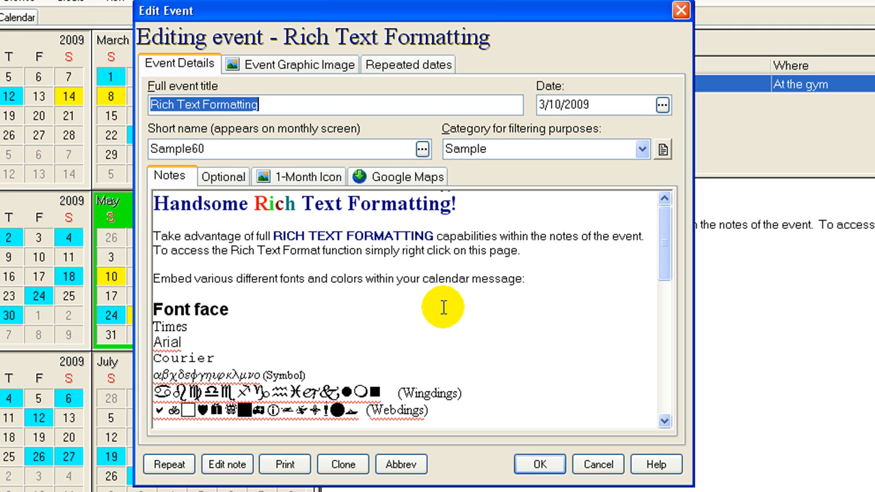
mouse_move(431, 302)
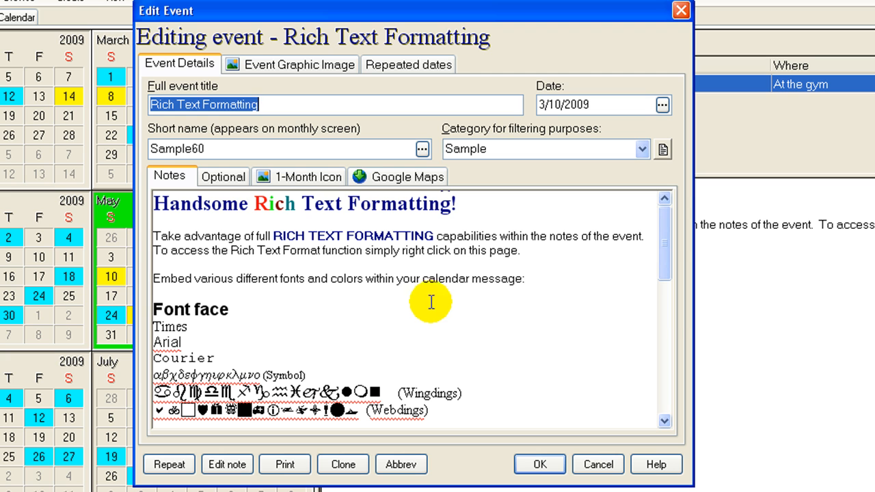
Review the event's Optional, 1-Month Icon and Google Maps tabs, ending on the map embed code.
click(223, 177)
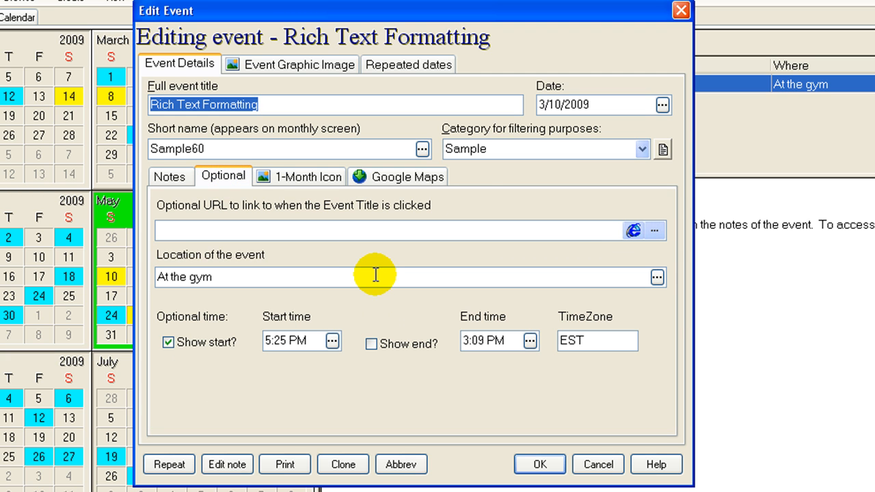
mouse_move(253, 380)
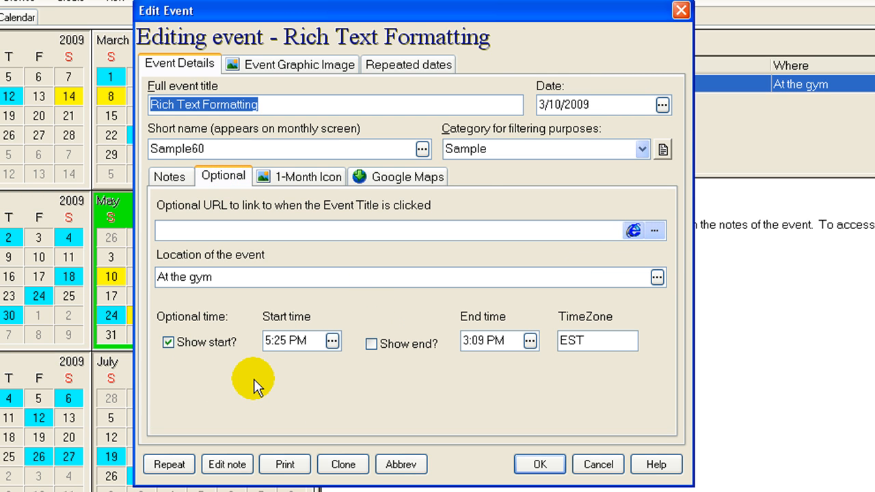
click(306, 177)
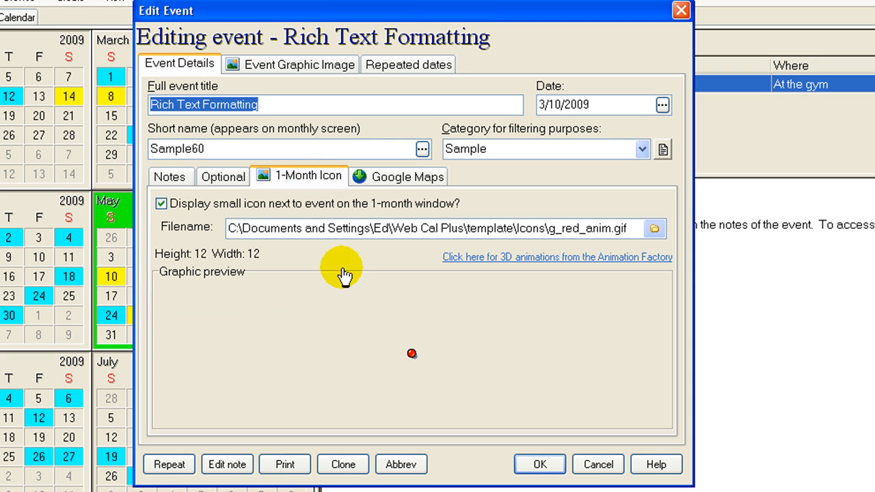
mouse_move(385, 377)
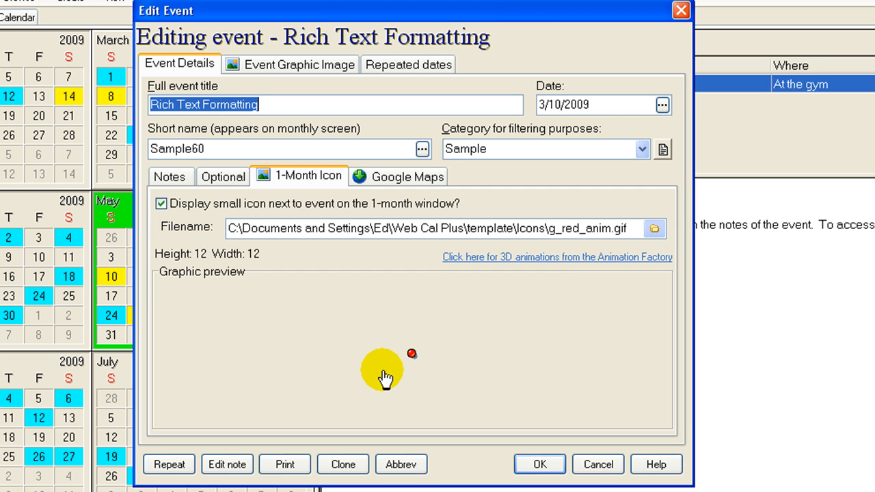
mouse_move(398, 181)
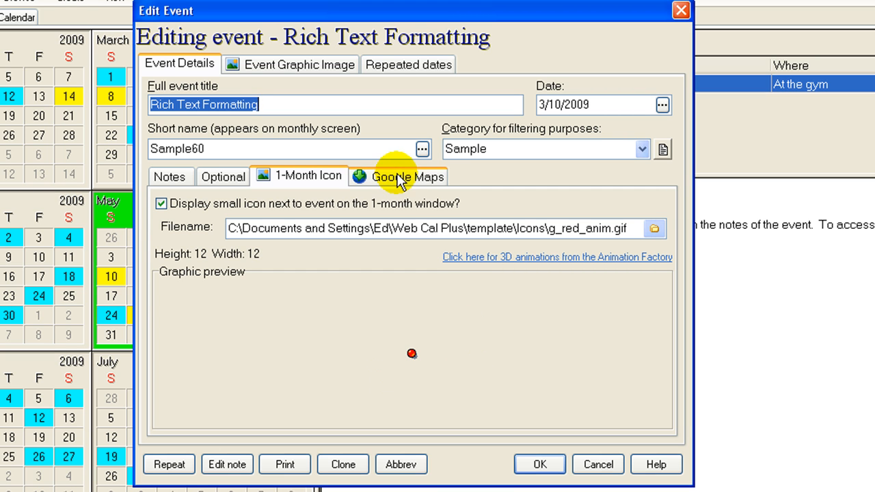
click(407, 176)
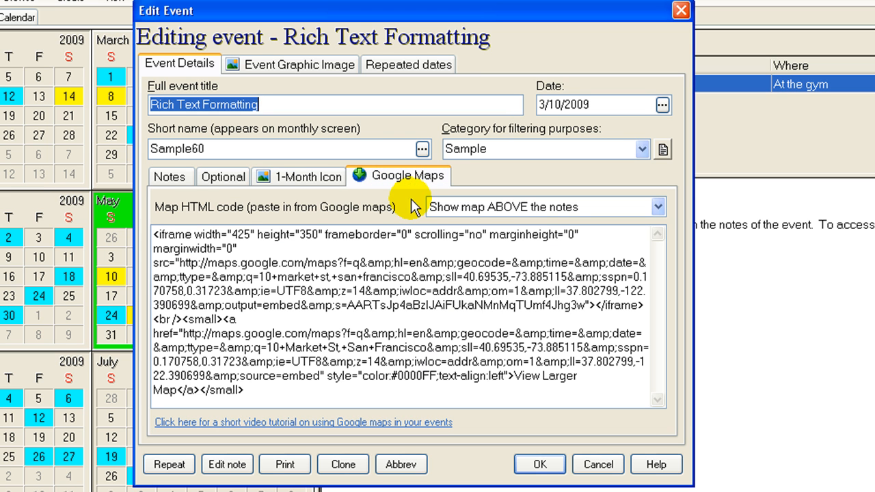
mouse_move(484, 319)
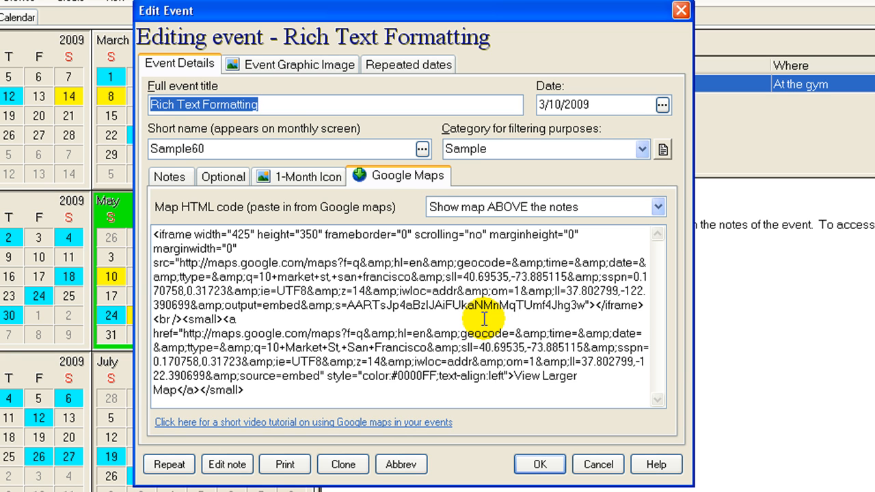
View the event's graphic image: a splash picture above the text, linking to a website.
click(300, 64)
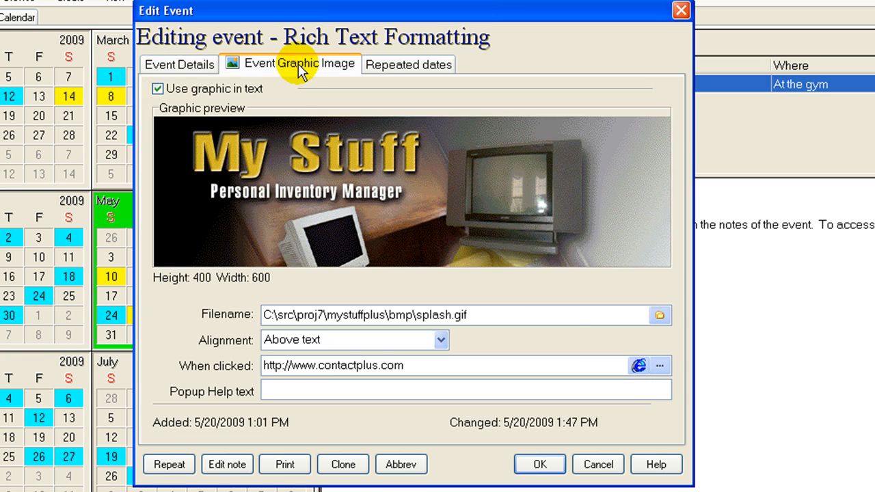
mouse_move(402, 184)
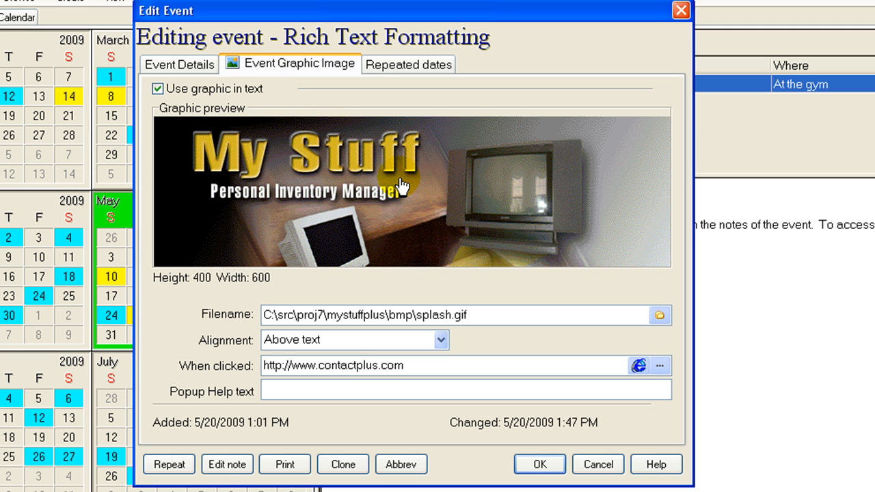
mouse_move(404, 184)
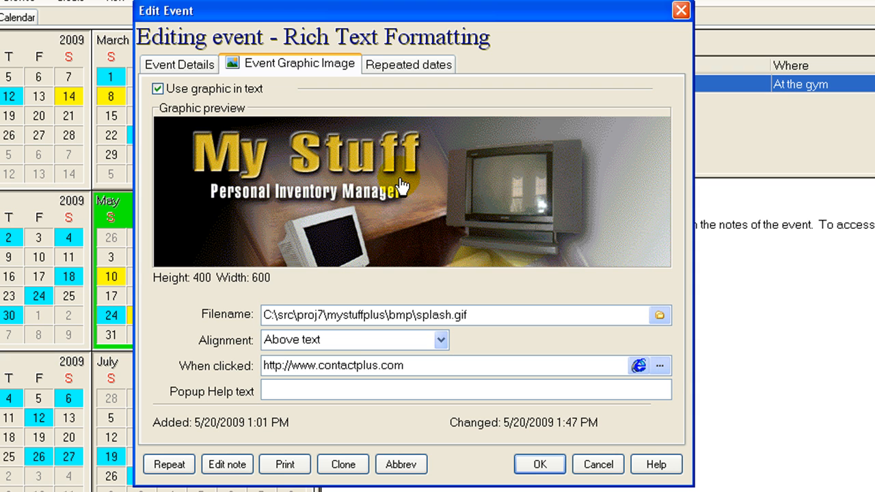
mouse_move(400, 68)
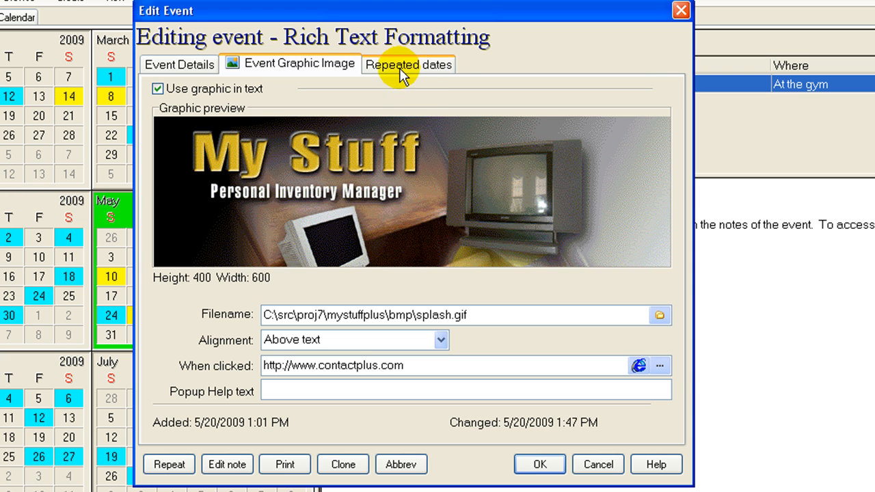
mouse_move(390, 201)
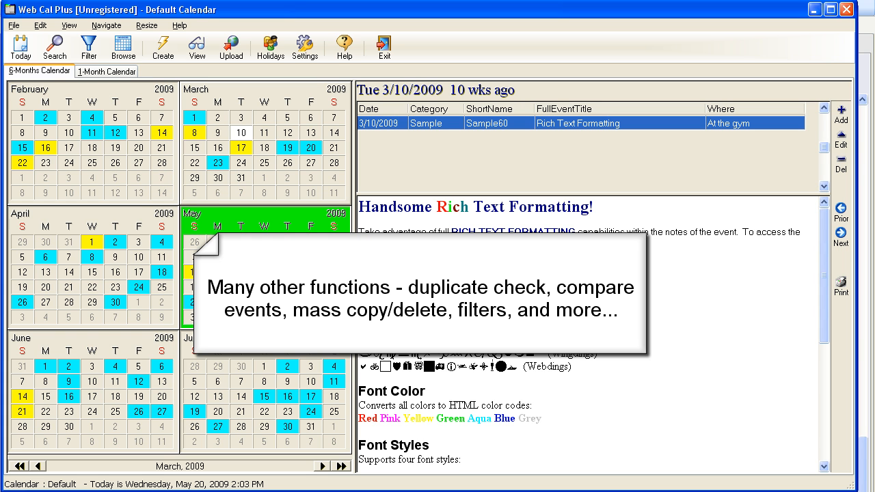
mouse_move(334, 117)
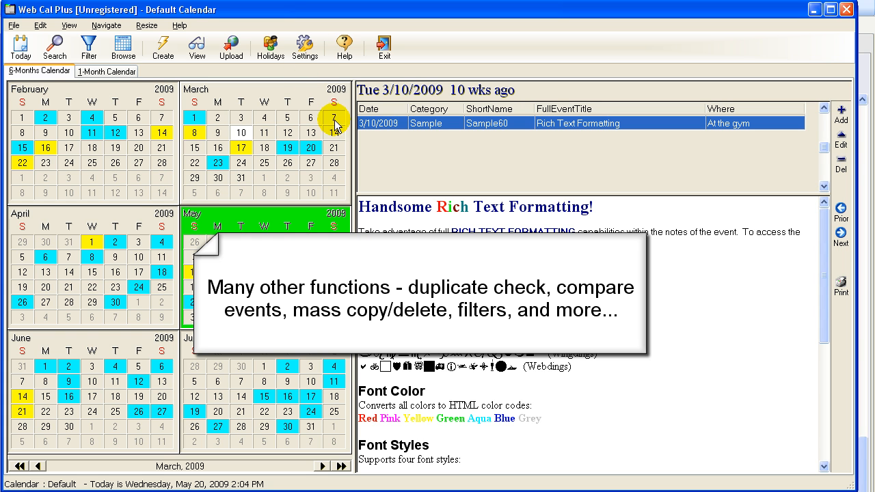
mouse_move(325, 106)
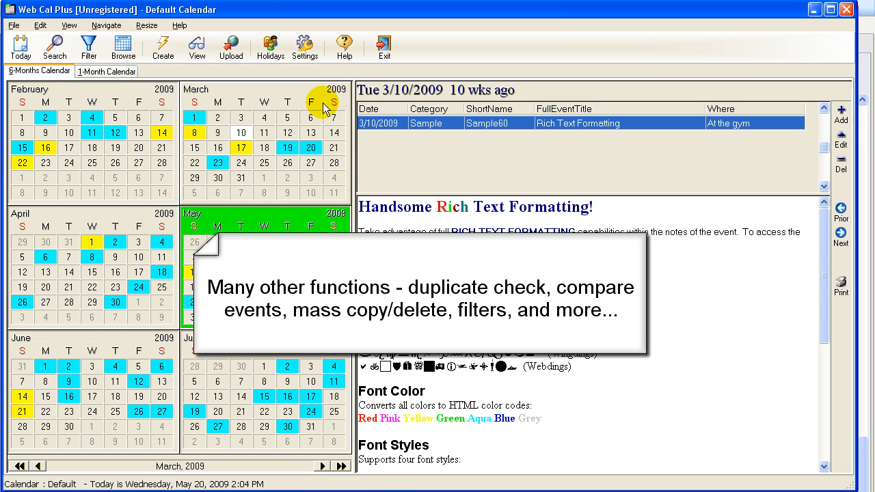
Open Calendar Settings and browse the Sunrise/Sunset and Jewish calendar options.
click(305, 47)
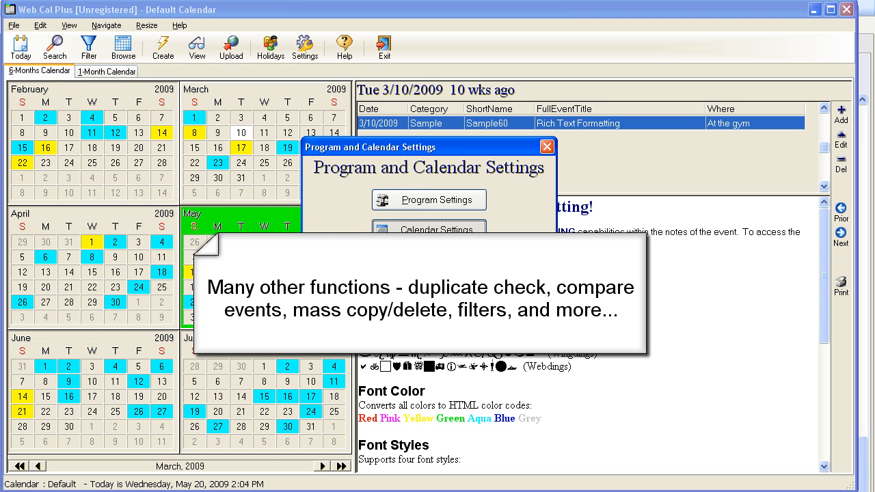
click(428, 230)
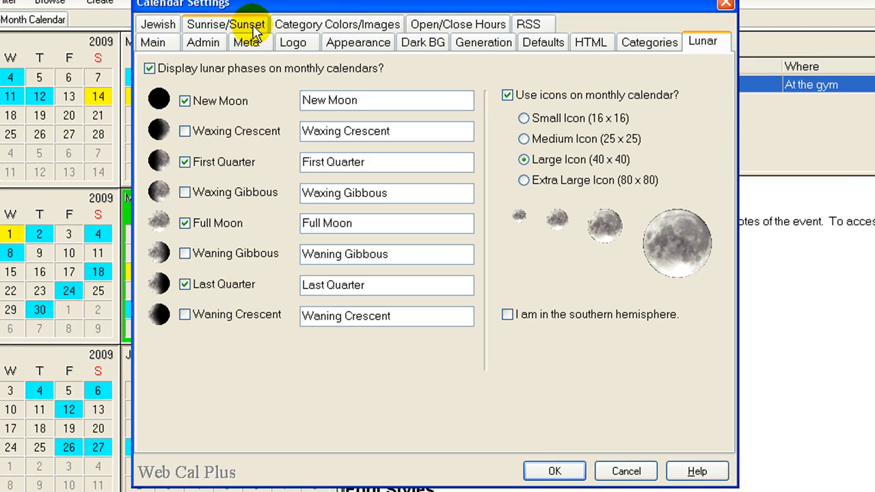
click(226, 24)
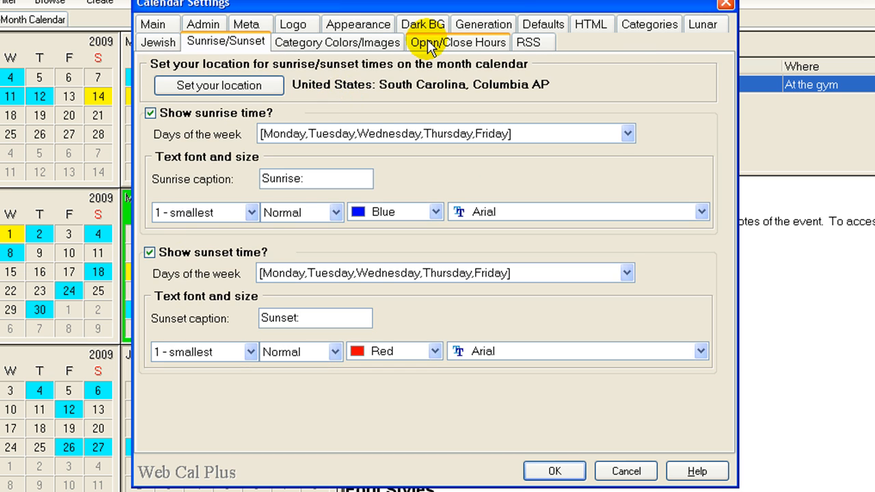
click(158, 42)
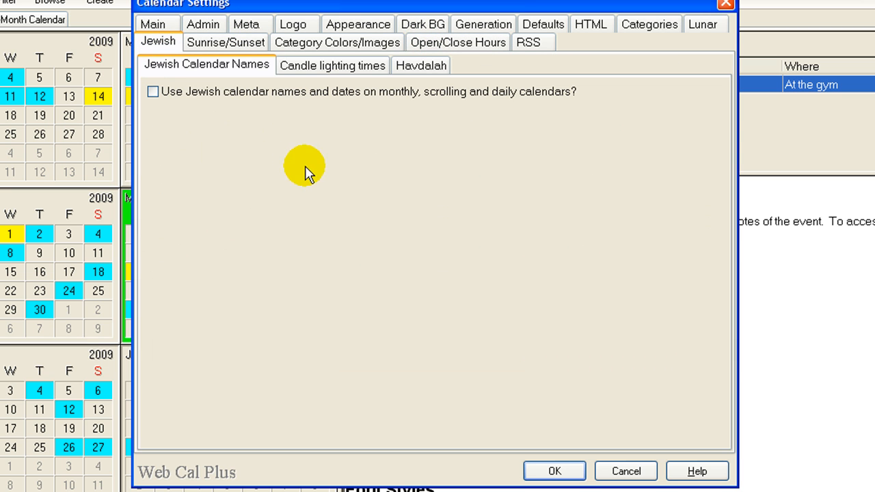
Review candle lighting and Havdalah options, enable Friday candle lighting, then close the settings dialogs.
click(332, 65)
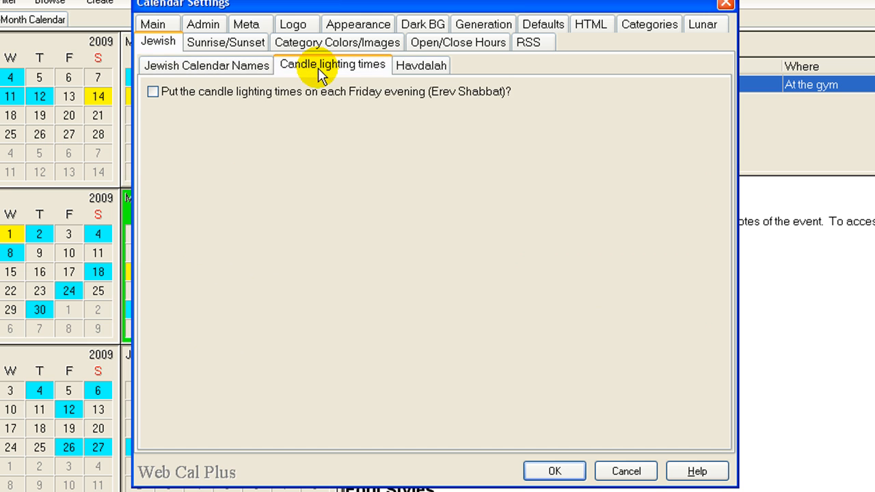
click(421, 65)
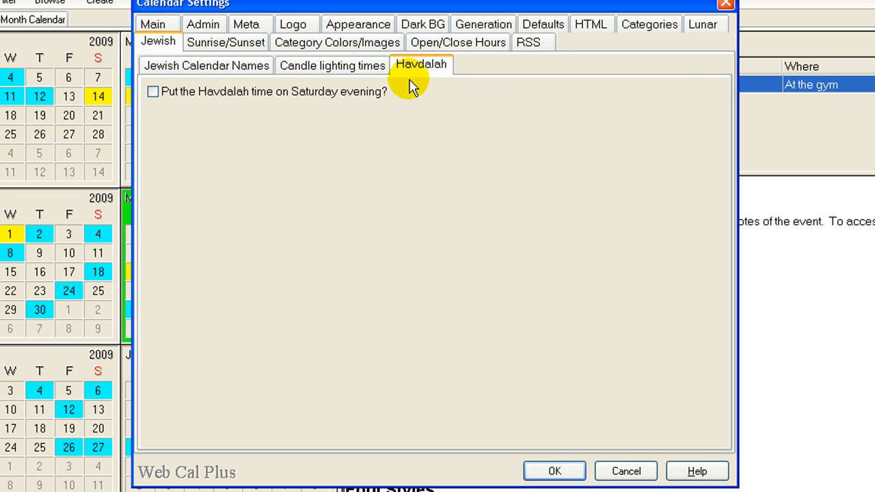
click(331, 65)
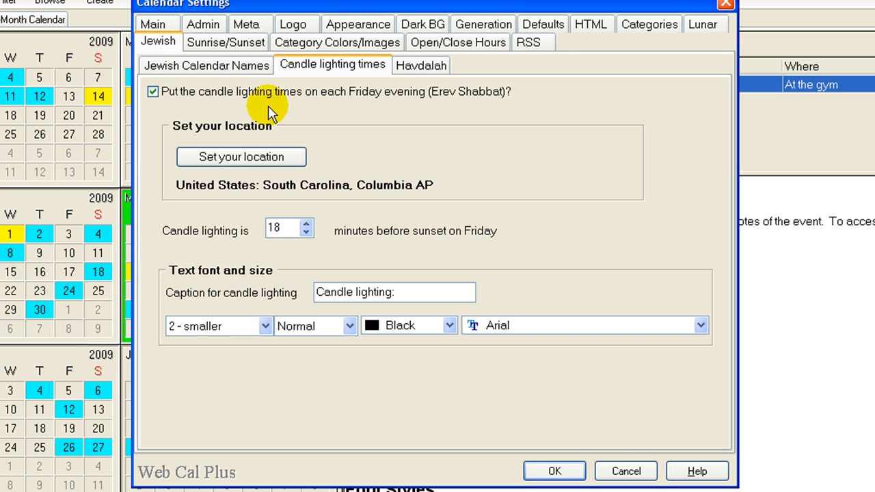
click(205, 64)
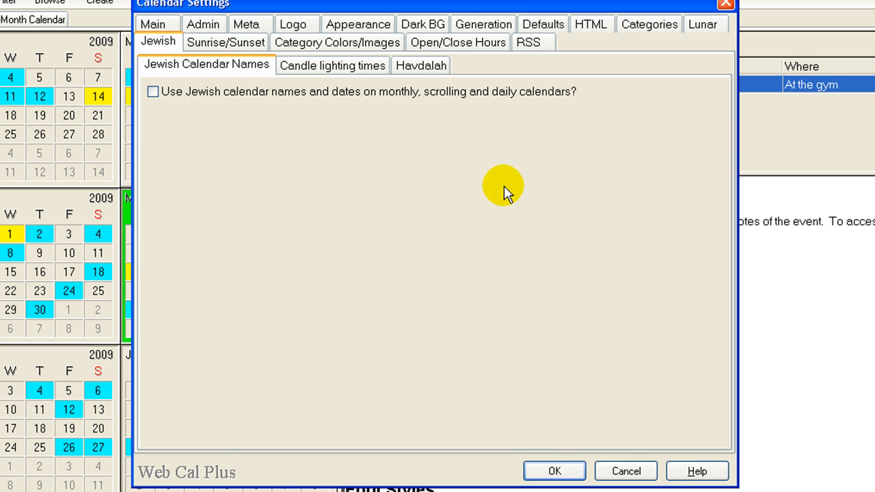
click(625, 471)
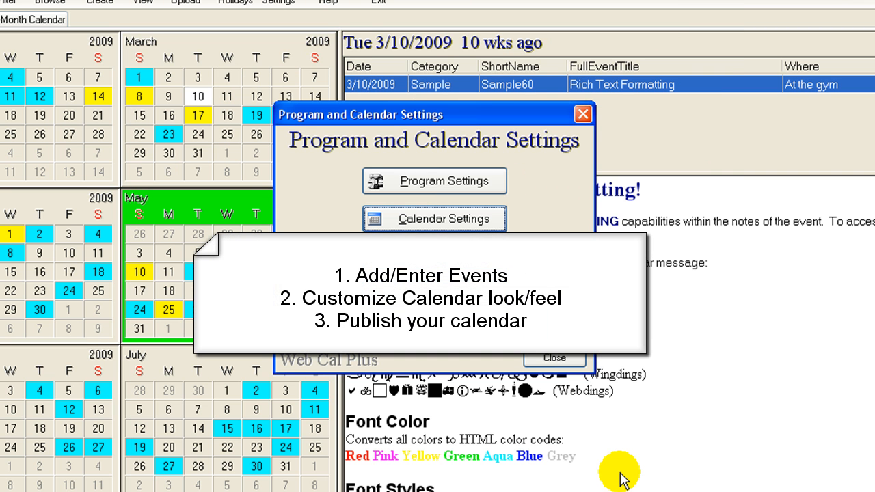
mouse_move(553, 359)
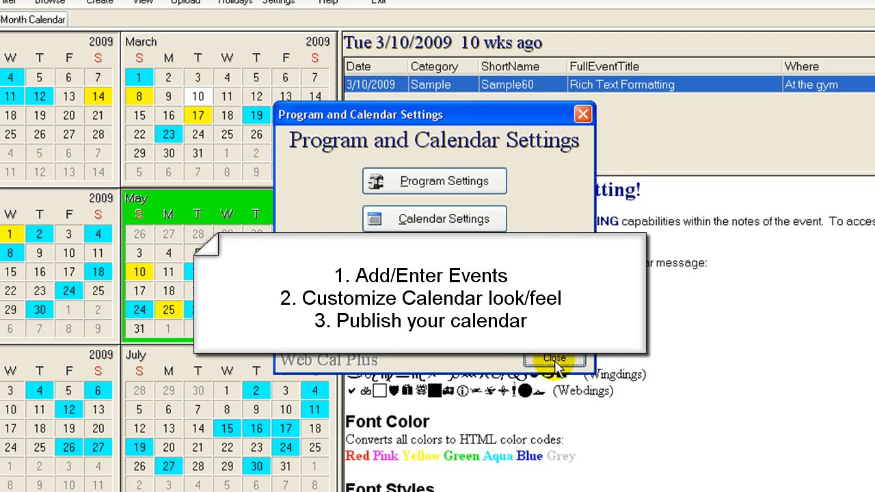
click(554, 357)
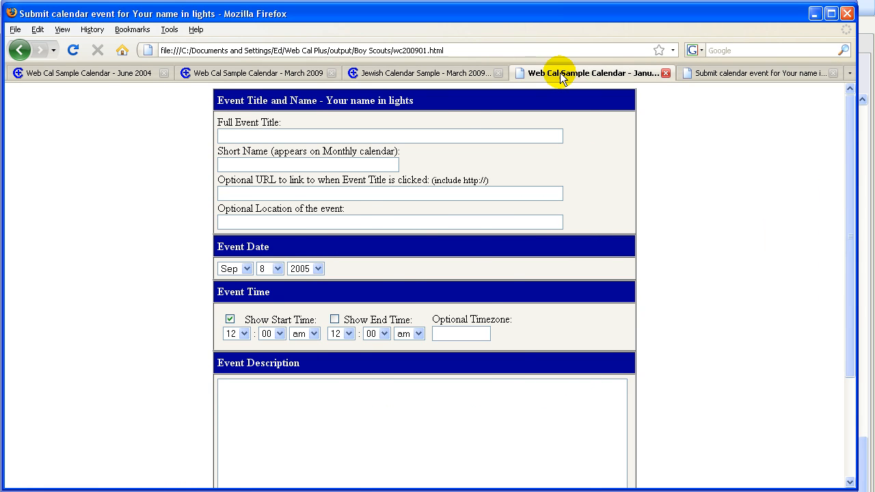
Go to the January 2009 sample calendar tab and switch it to February 2009.
click(590, 74)
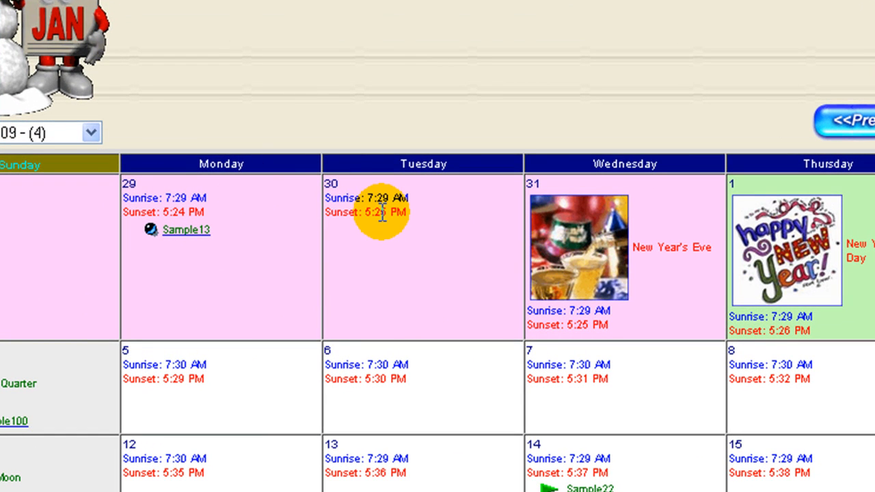
mouse_move(383, 277)
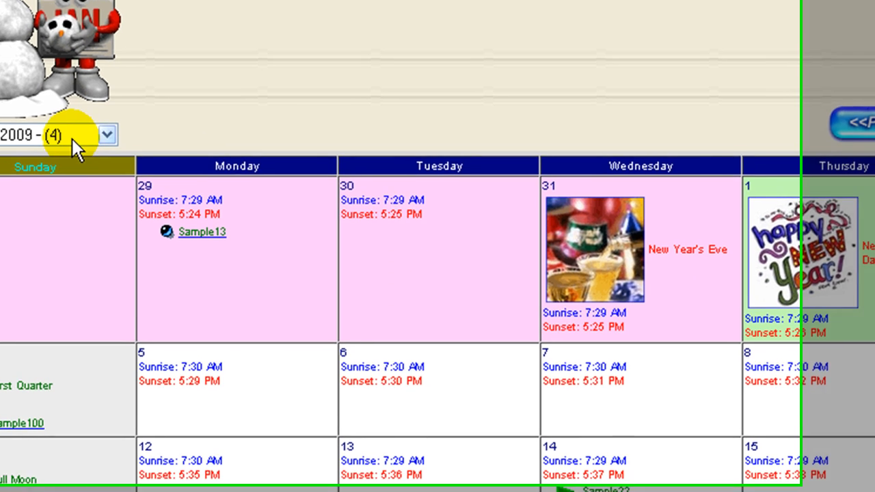
click(106, 134)
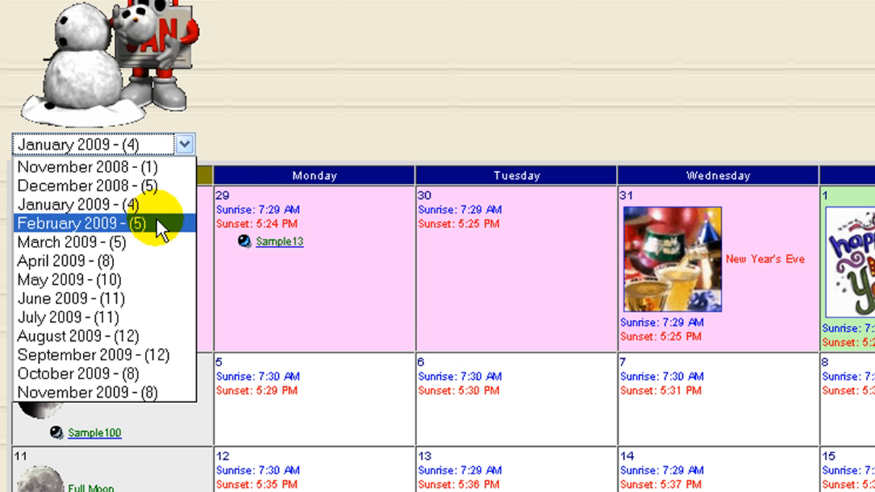
click(82, 222)
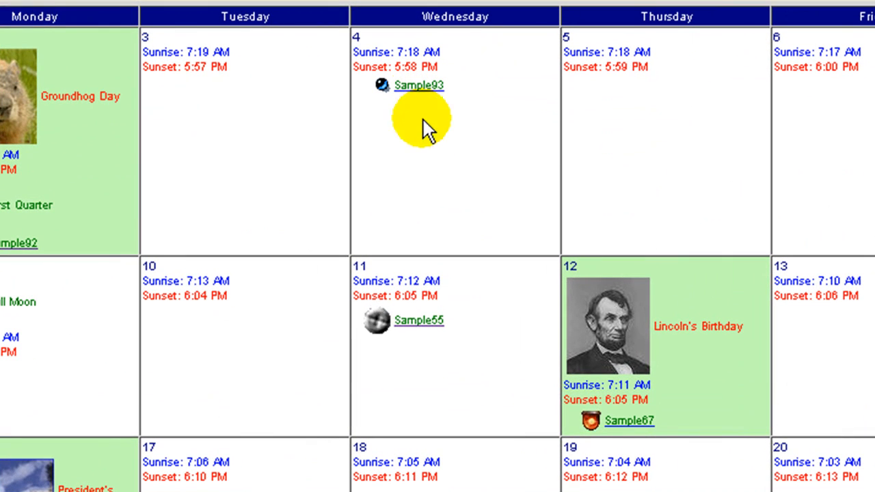
mouse_move(419, 320)
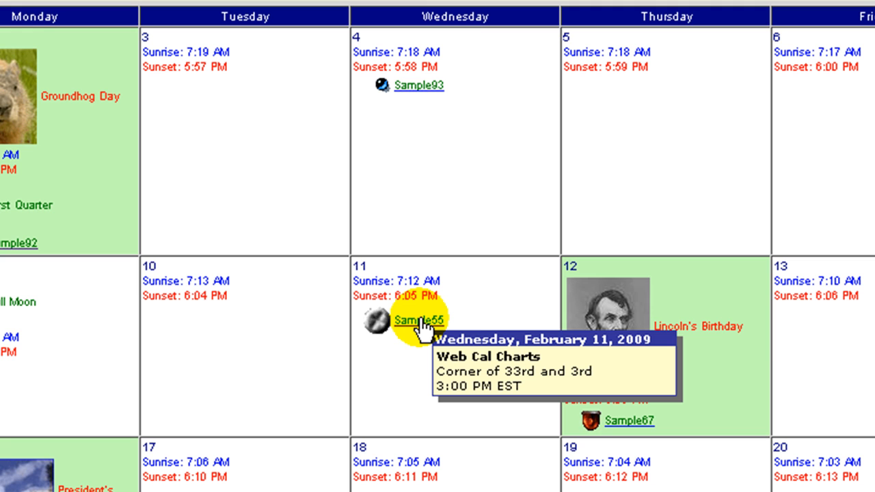
mouse_move(506, 168)
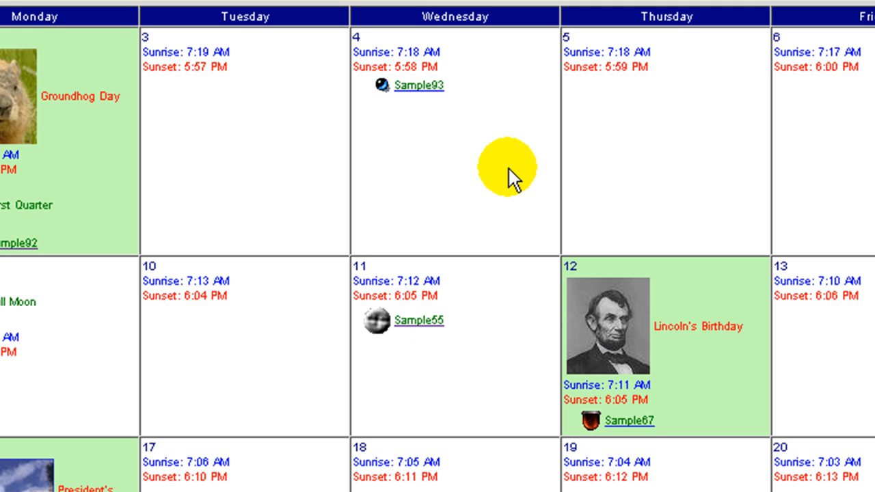
mouse_move(46, 94)
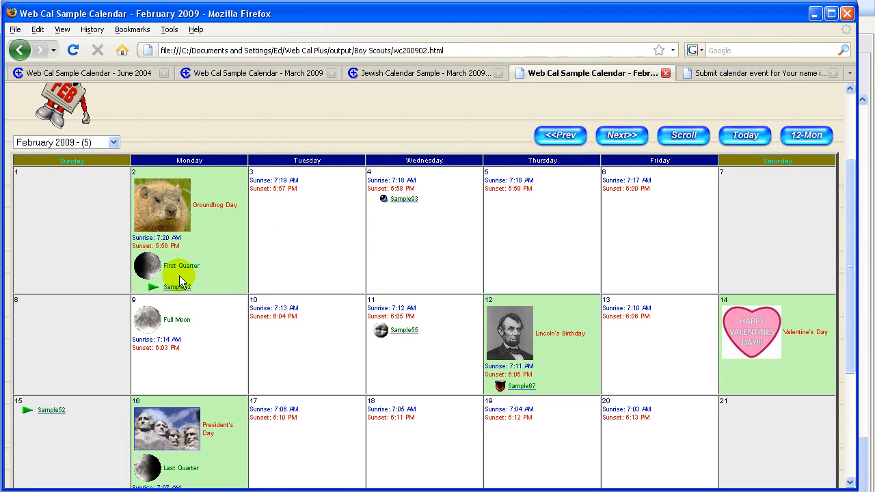
mouse_move(421, 263)
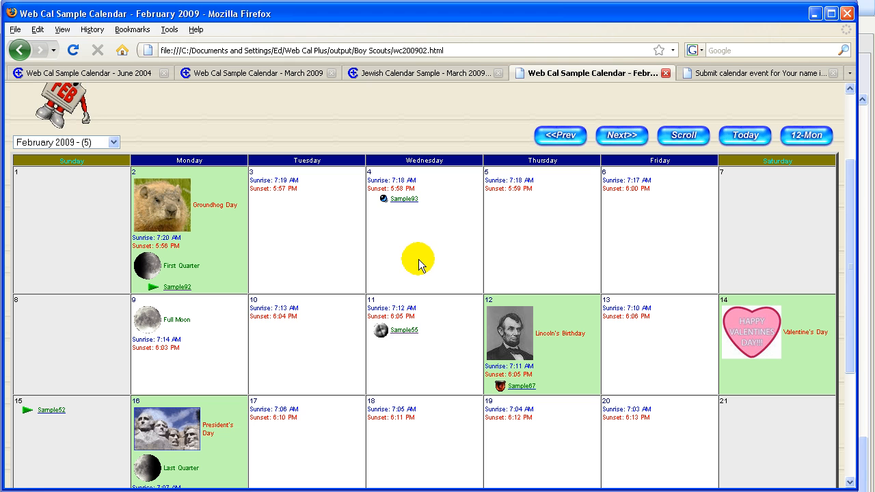
mouse_move(672, 248)
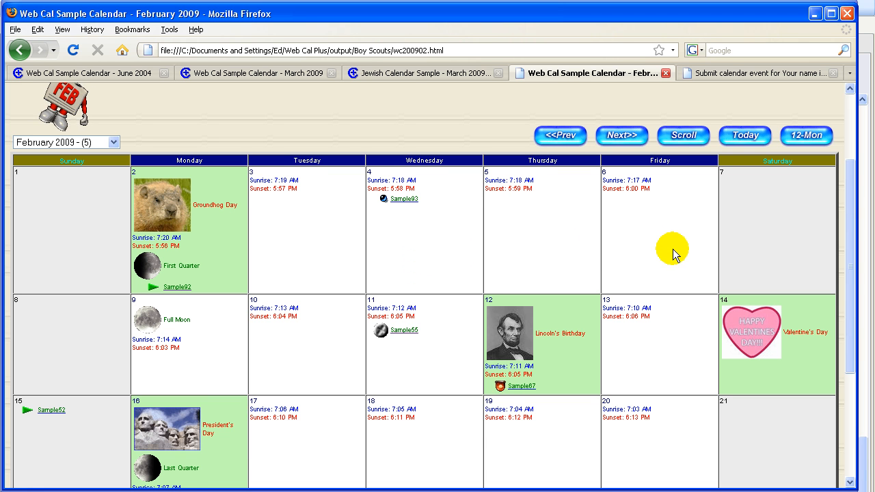
Show February 2009 as a scrolling event list and browse the Import ability event's map.
click(683, 135)
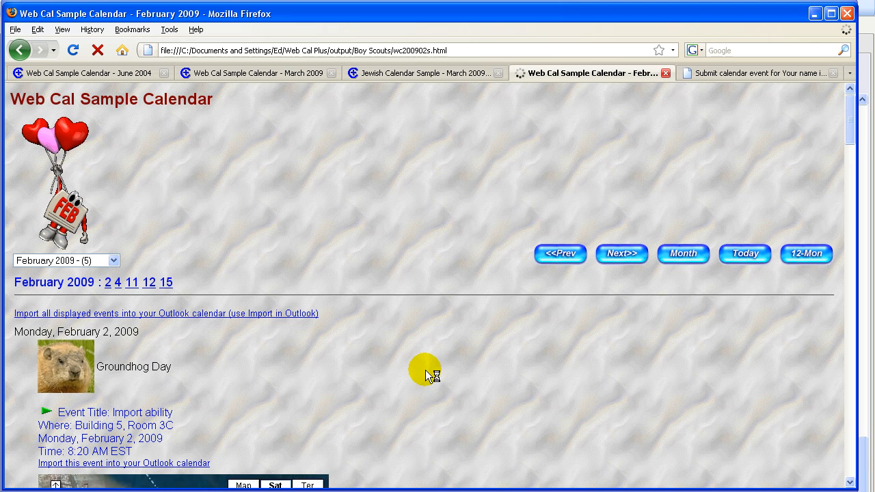
scroll(down, 3)
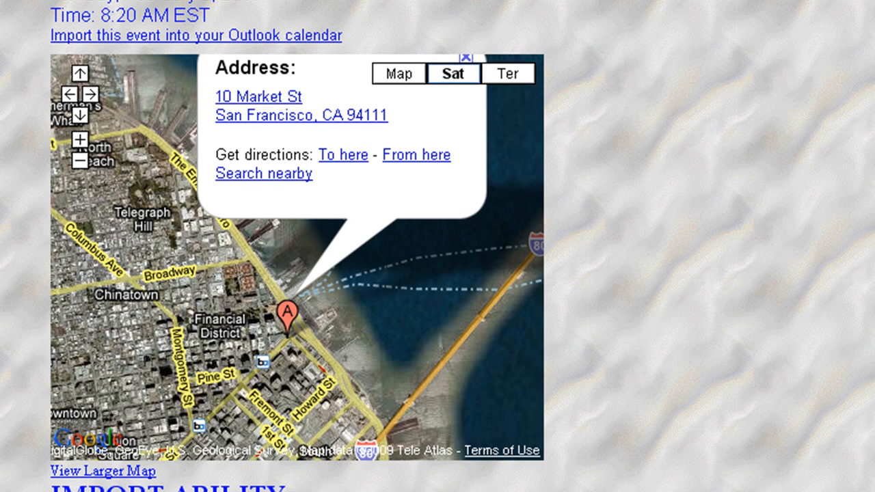
scroll(up, 3)
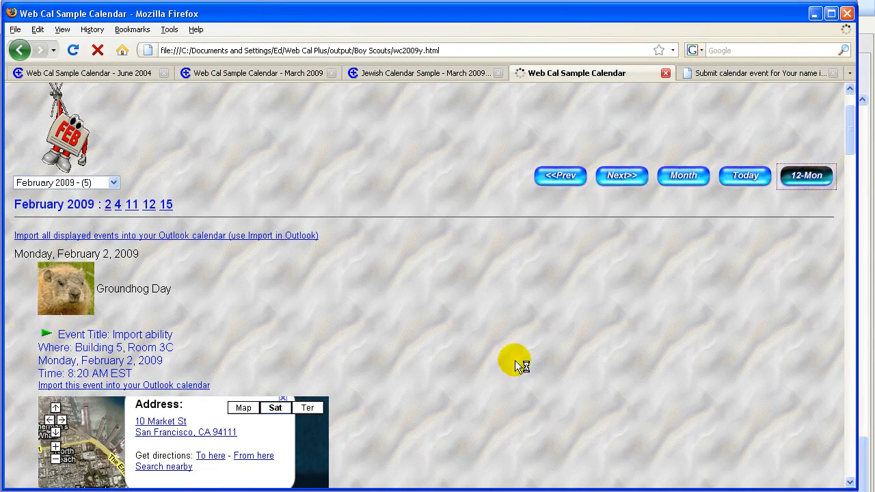
Switch to the 12-month 2009 overview and scroll back to the top.
click(807, 176)
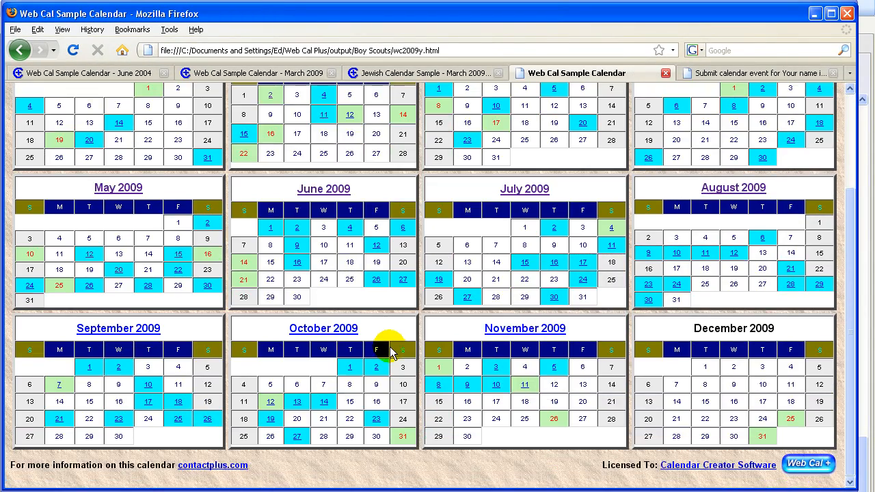
scroll(up, 3)
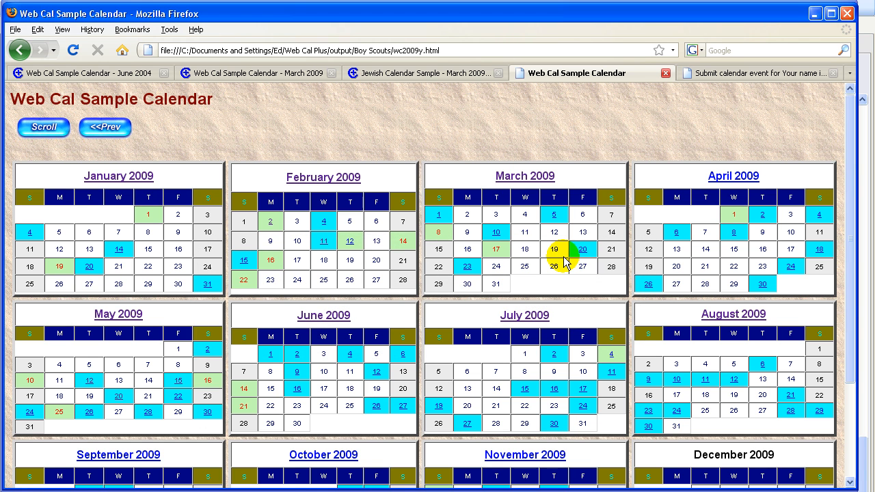
mouse_move(693, 234)
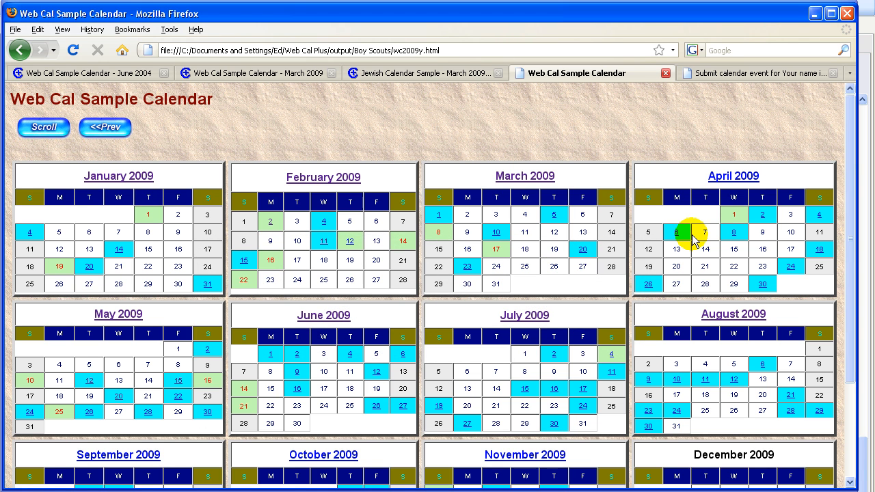
Open the Submit calendar event form and scroll through its title, date, time and contact fields.
click(761, 73)
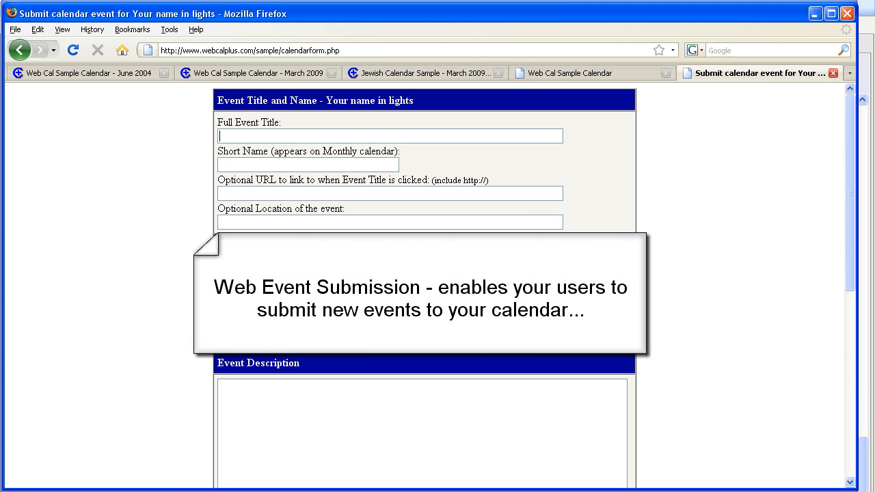
scroll(down, 3)
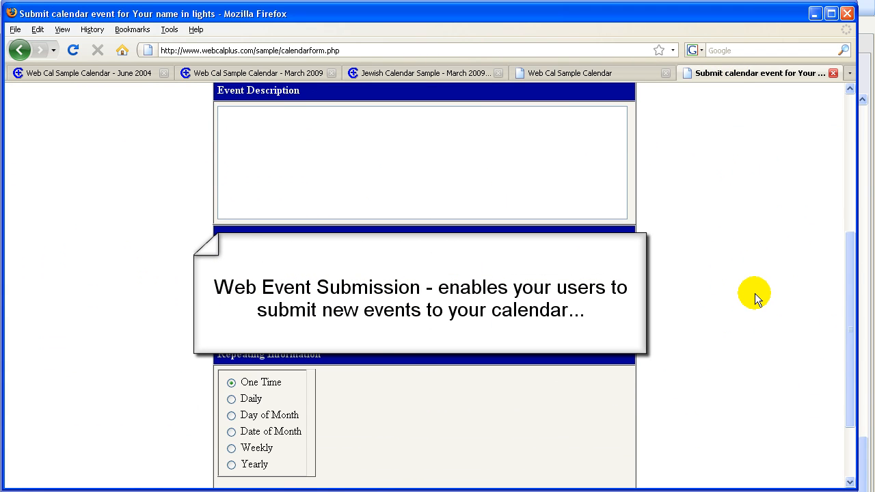
scroll(up, 3)
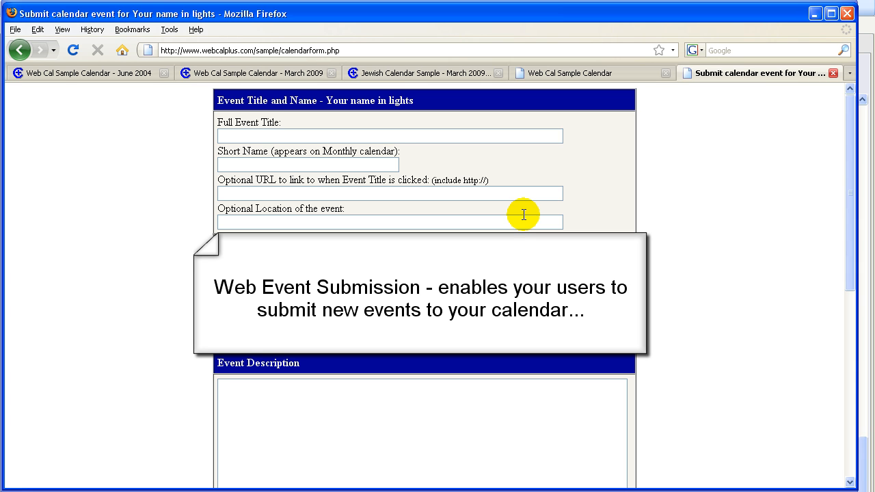
scroll(down, 3)
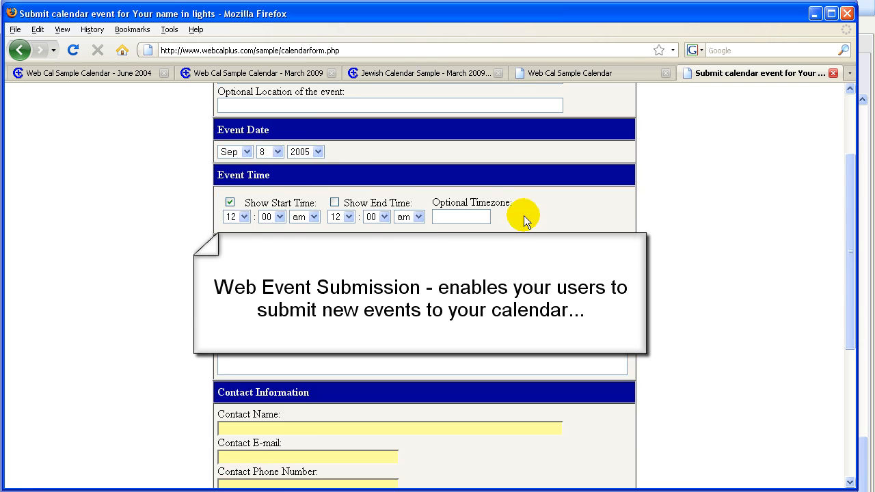
scroll(down, 3)
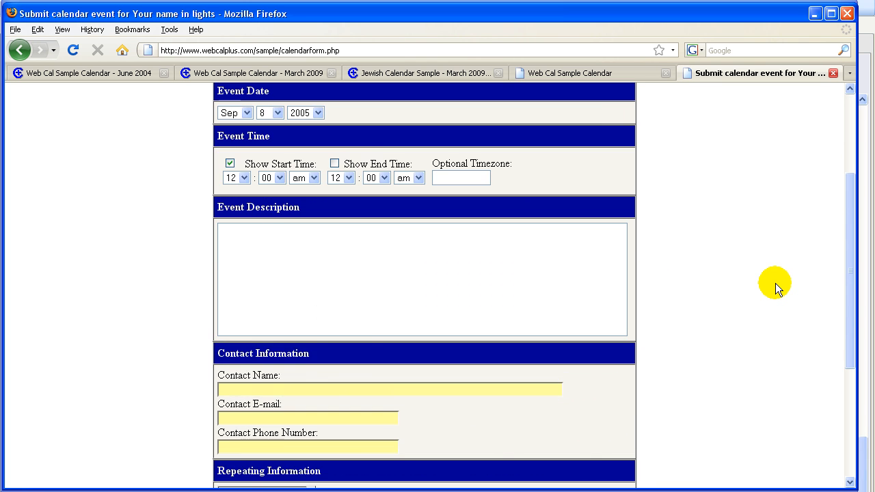
scroll(up, 3)
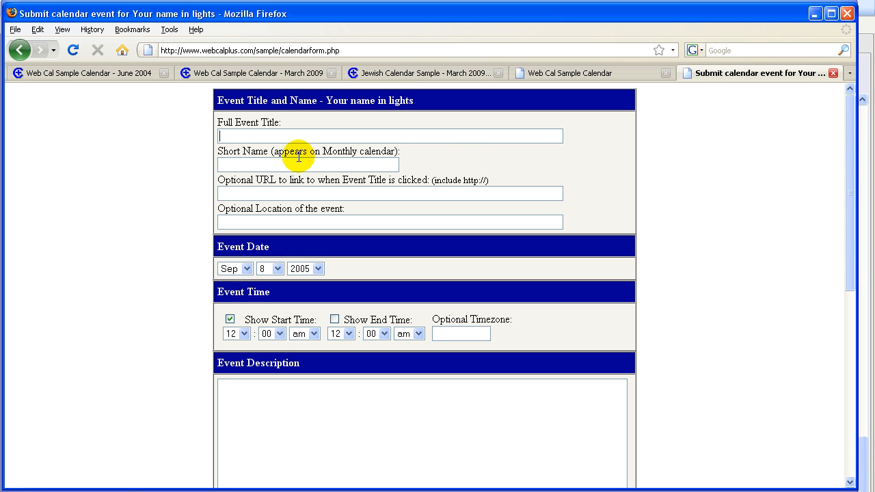
Switch to the March 2009 sample calendar and scroll through its holidays and events.
click(256, 74)
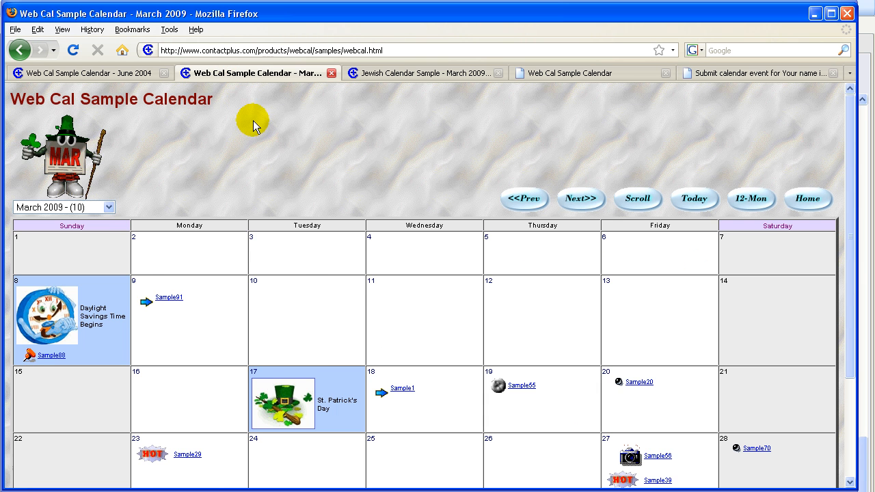
scroll(down, 3)
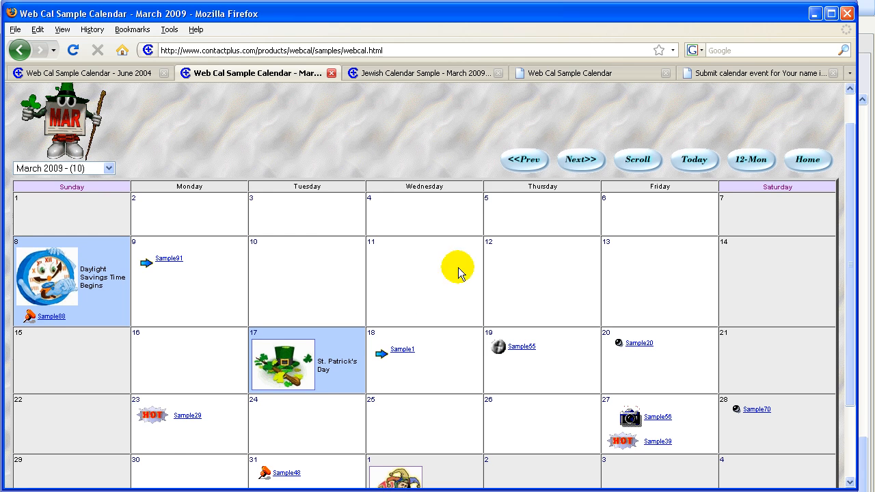
mouse_move(559, 272)
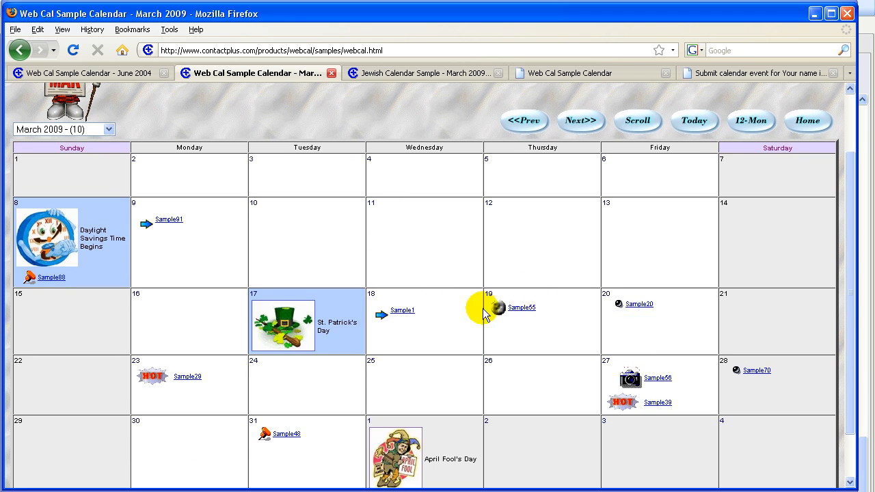
mouse_move(402, 265)
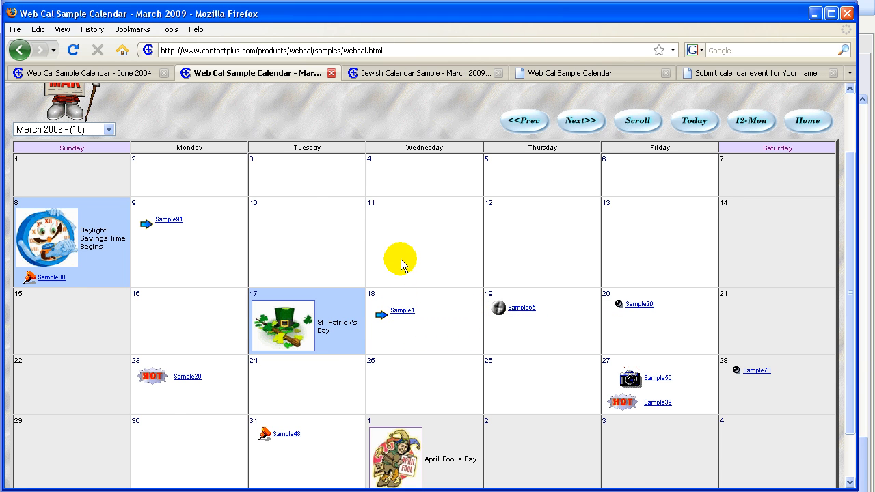
scroll(up, 3)
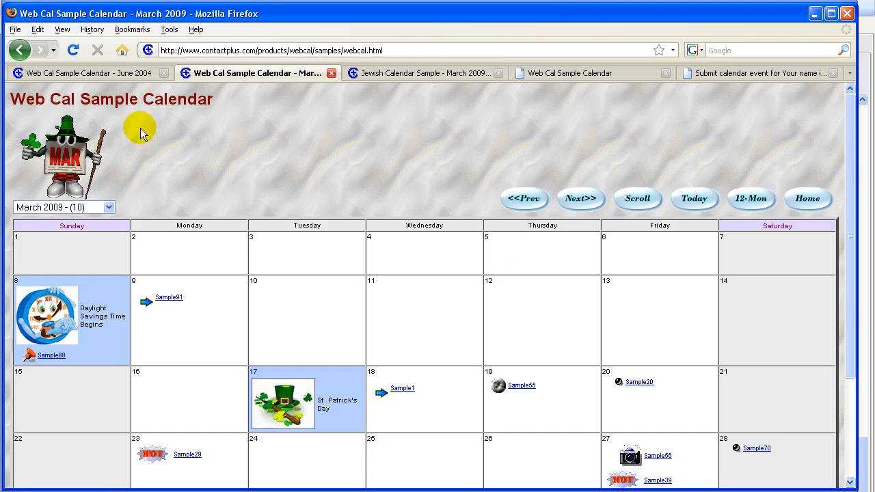
On the June 2004 calendar, filter to Family, then Work, then All Categories.
click(82, 73)
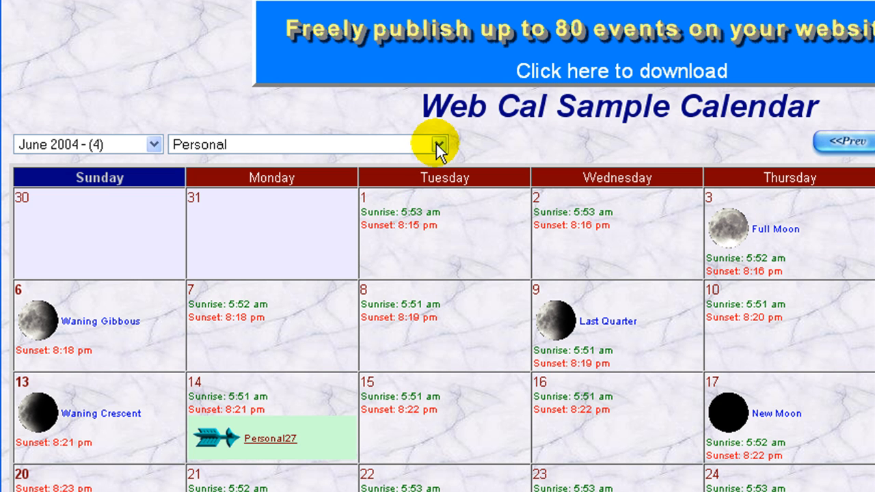
click(439, 145)
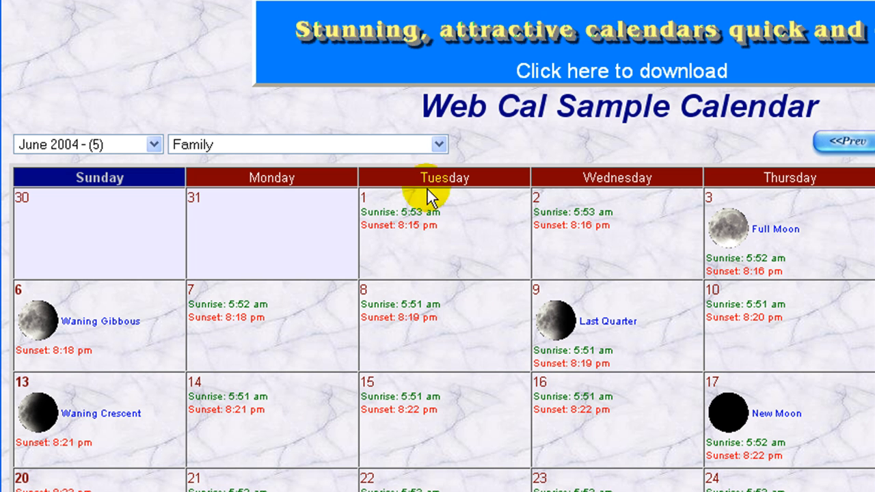
click(305, 144)
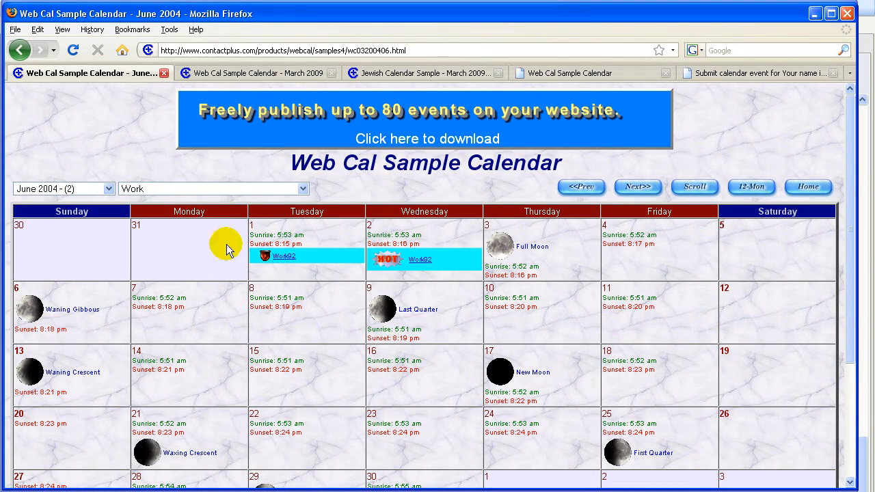
click(302, 188)
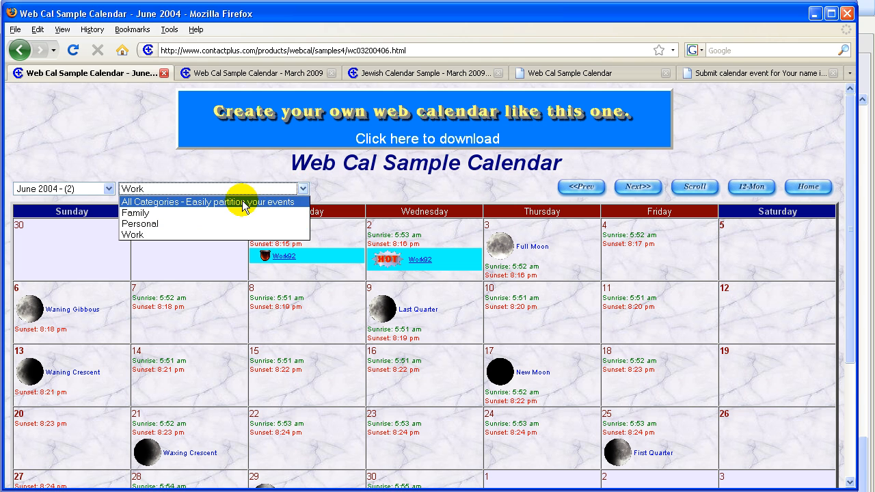
click(194, 202)
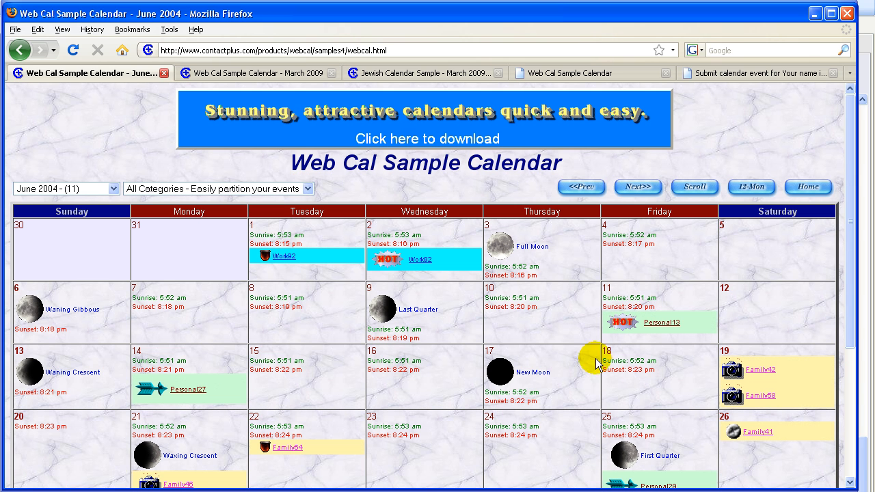
mouse_move(292, 314)
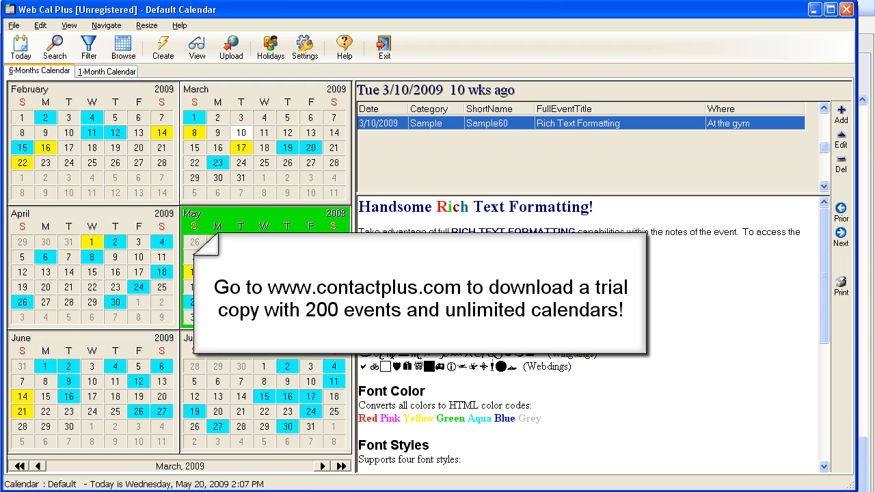
mouse_move(107, 25)
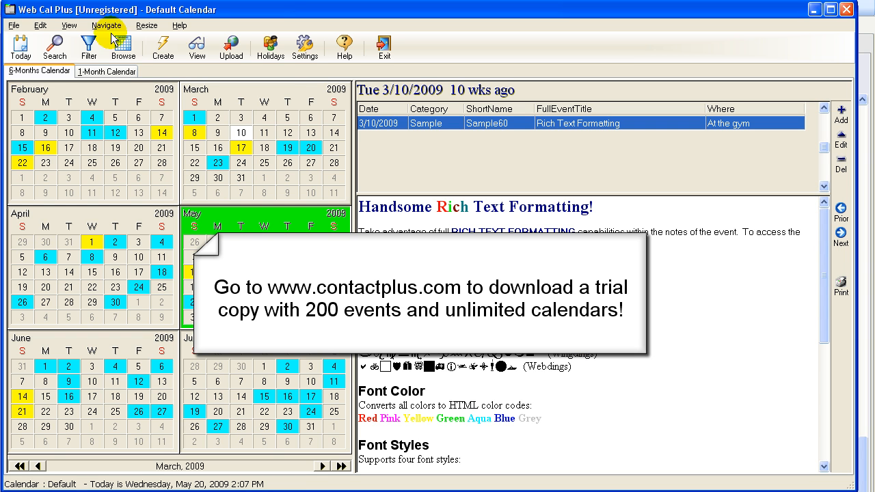
mouse_move(206, 147)
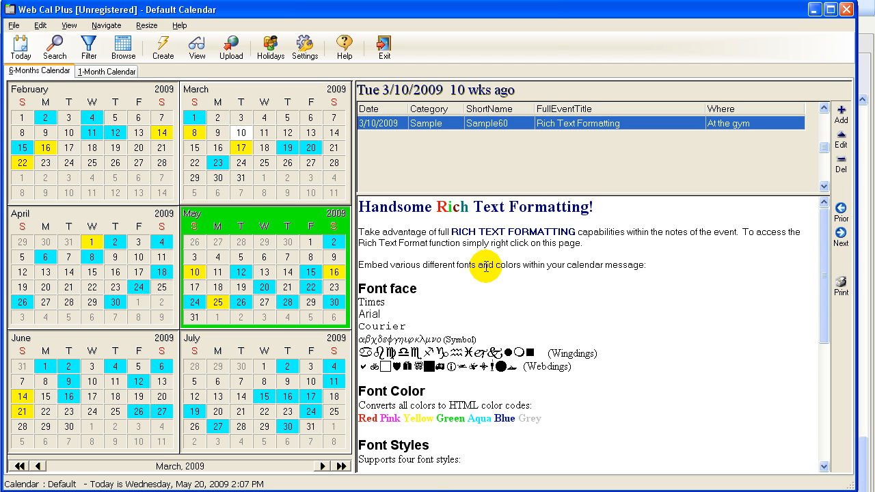
mouse_move(768, 479)
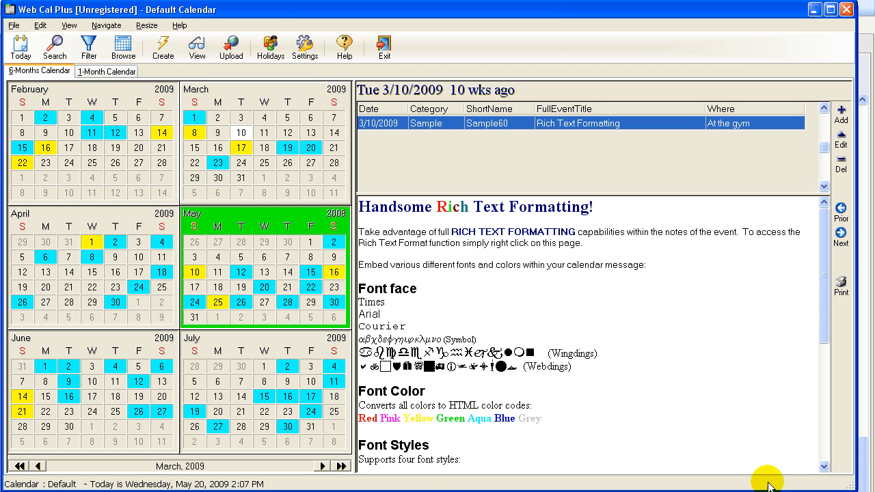